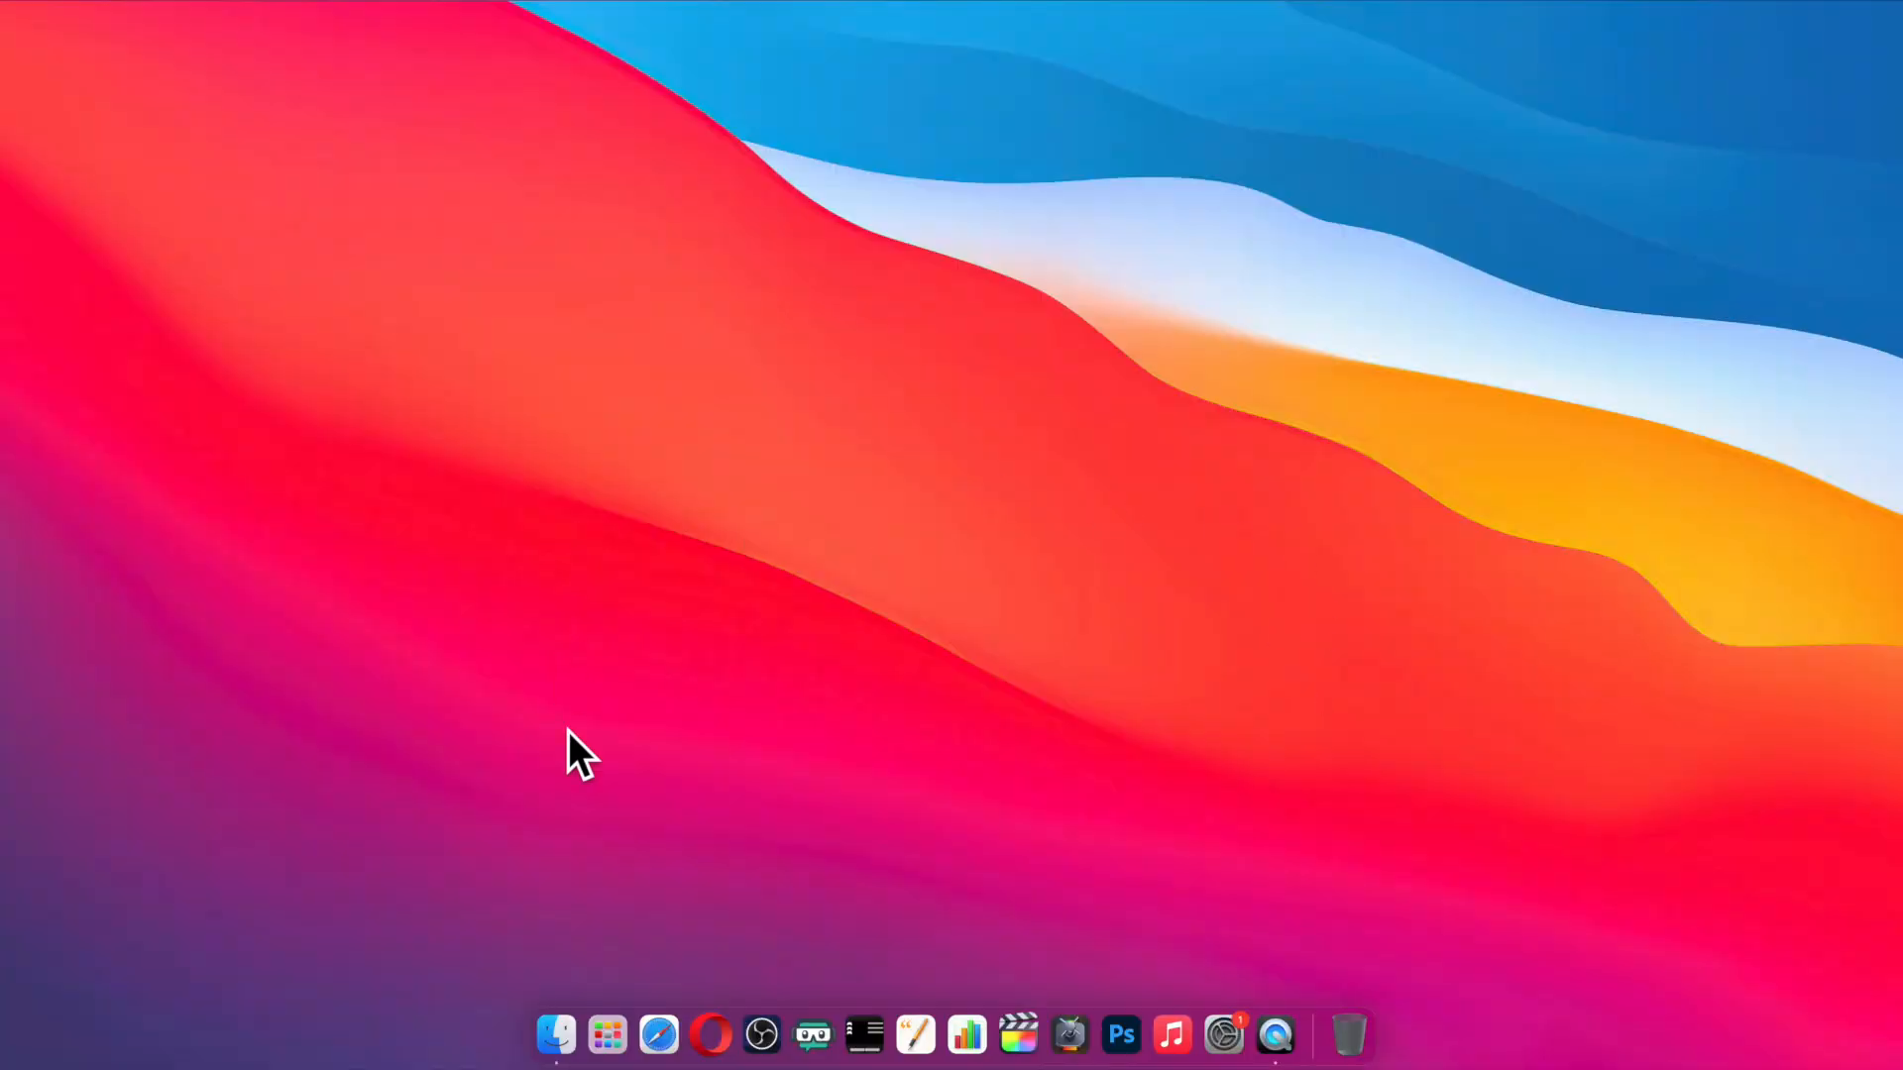
{"action": "mouse_move", "coordinate": [762, 1029]}
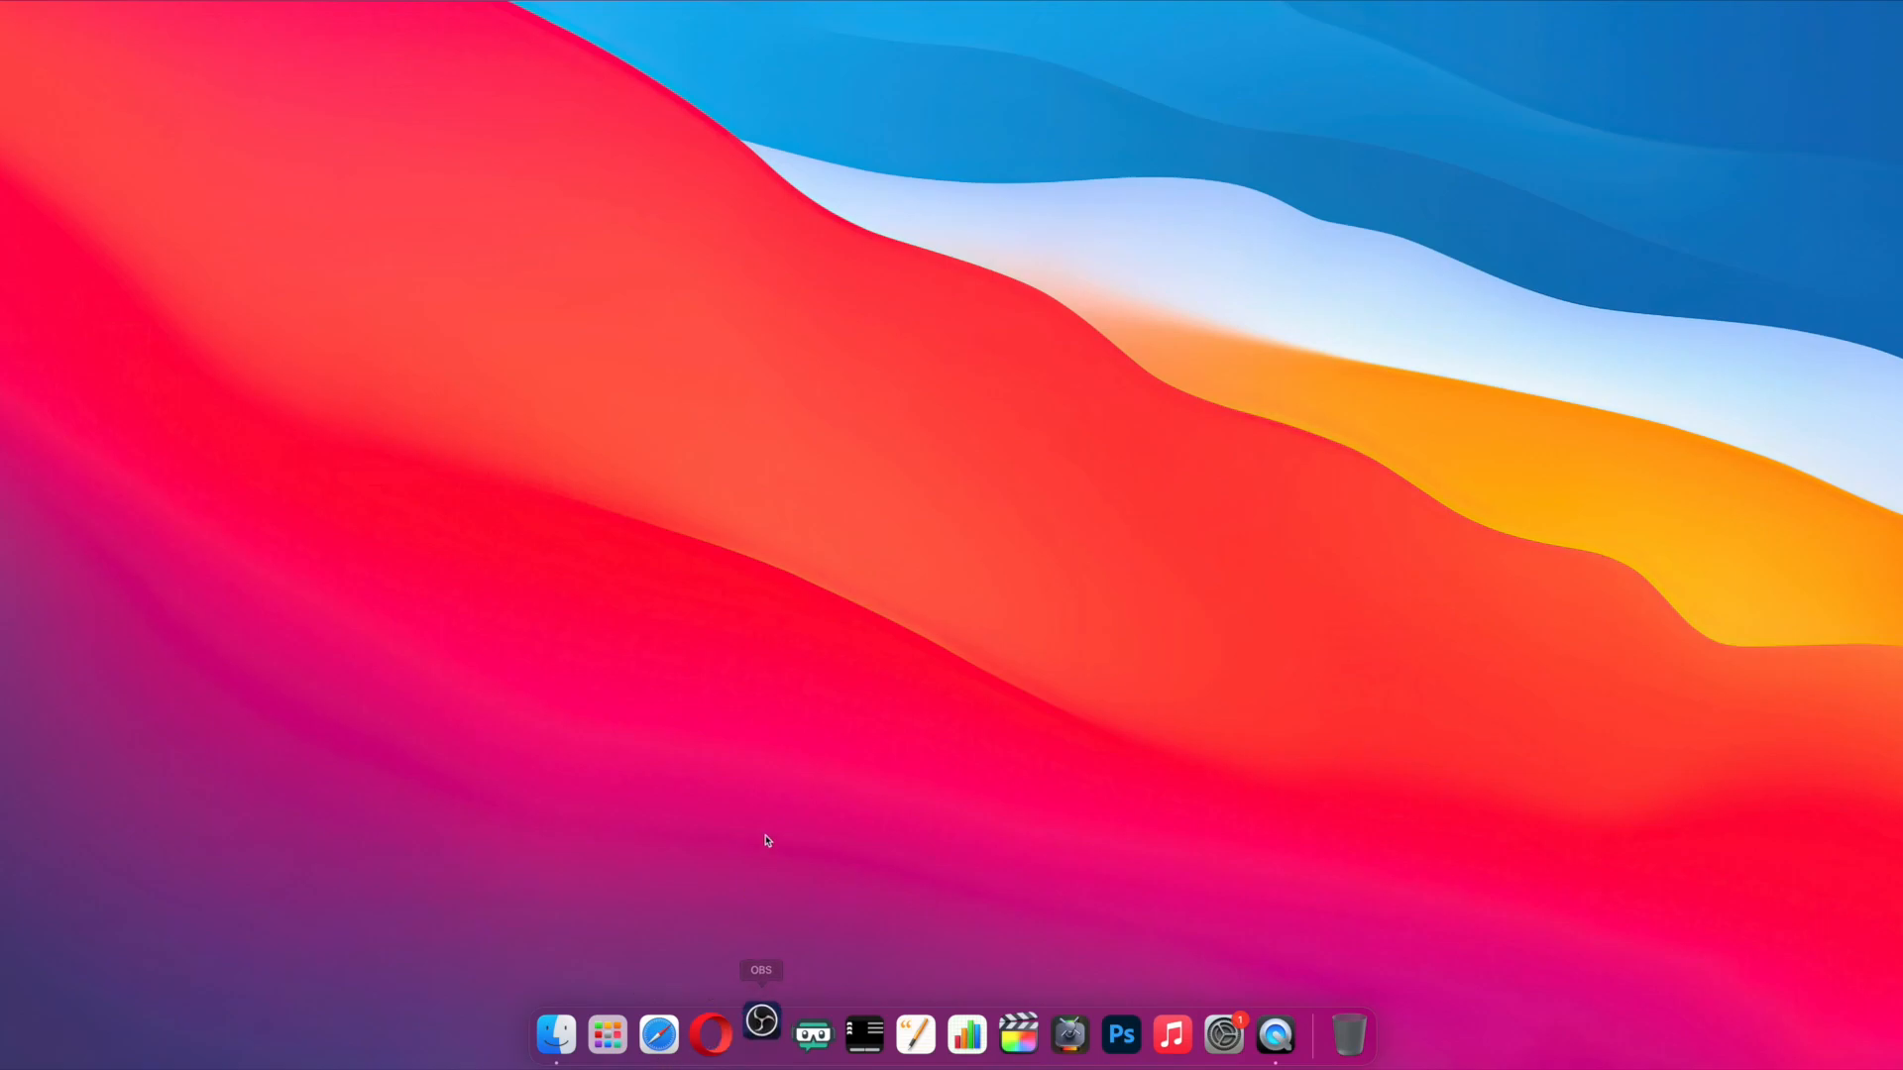
{"action": "mouse_move", "coordinate": [767, 840]}
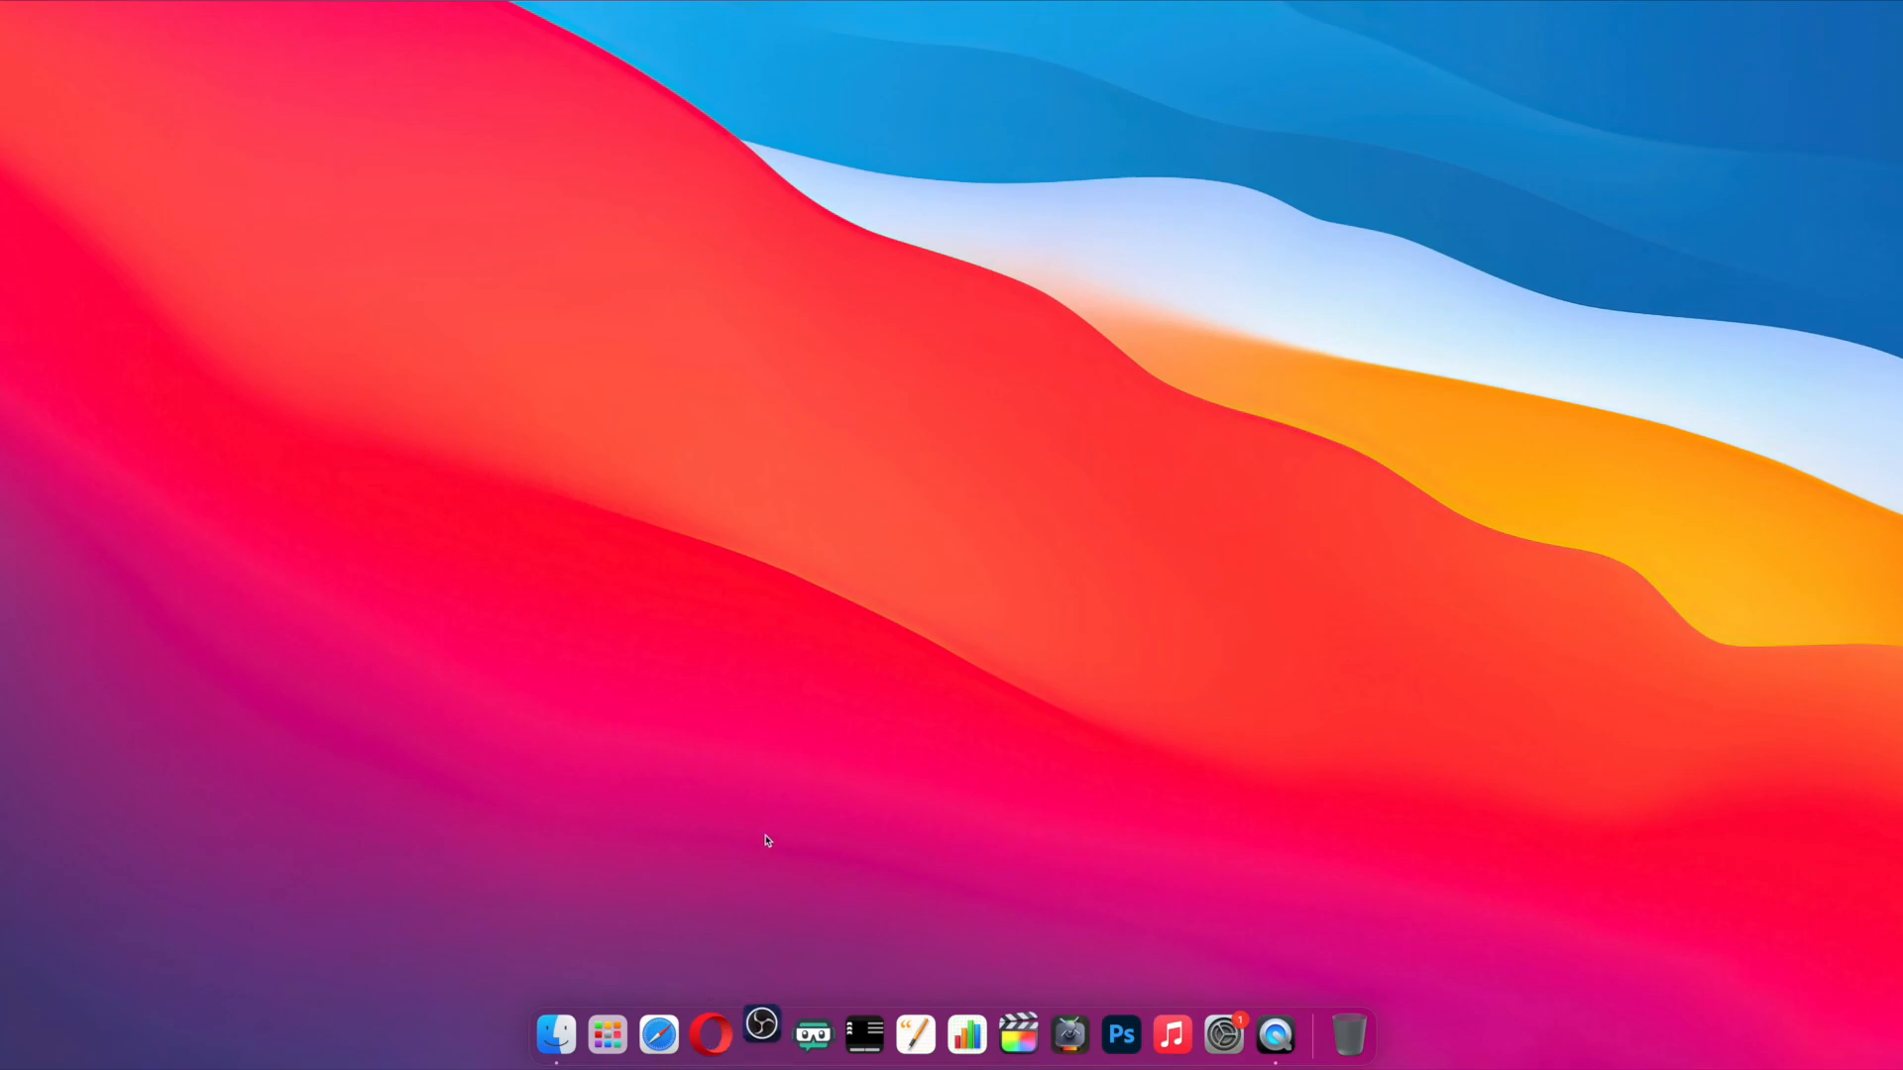
Step: Launch OBS Studio from the Dock to show the game capture preview
{"action": "left_click", "coordinate": [764, 1037]}
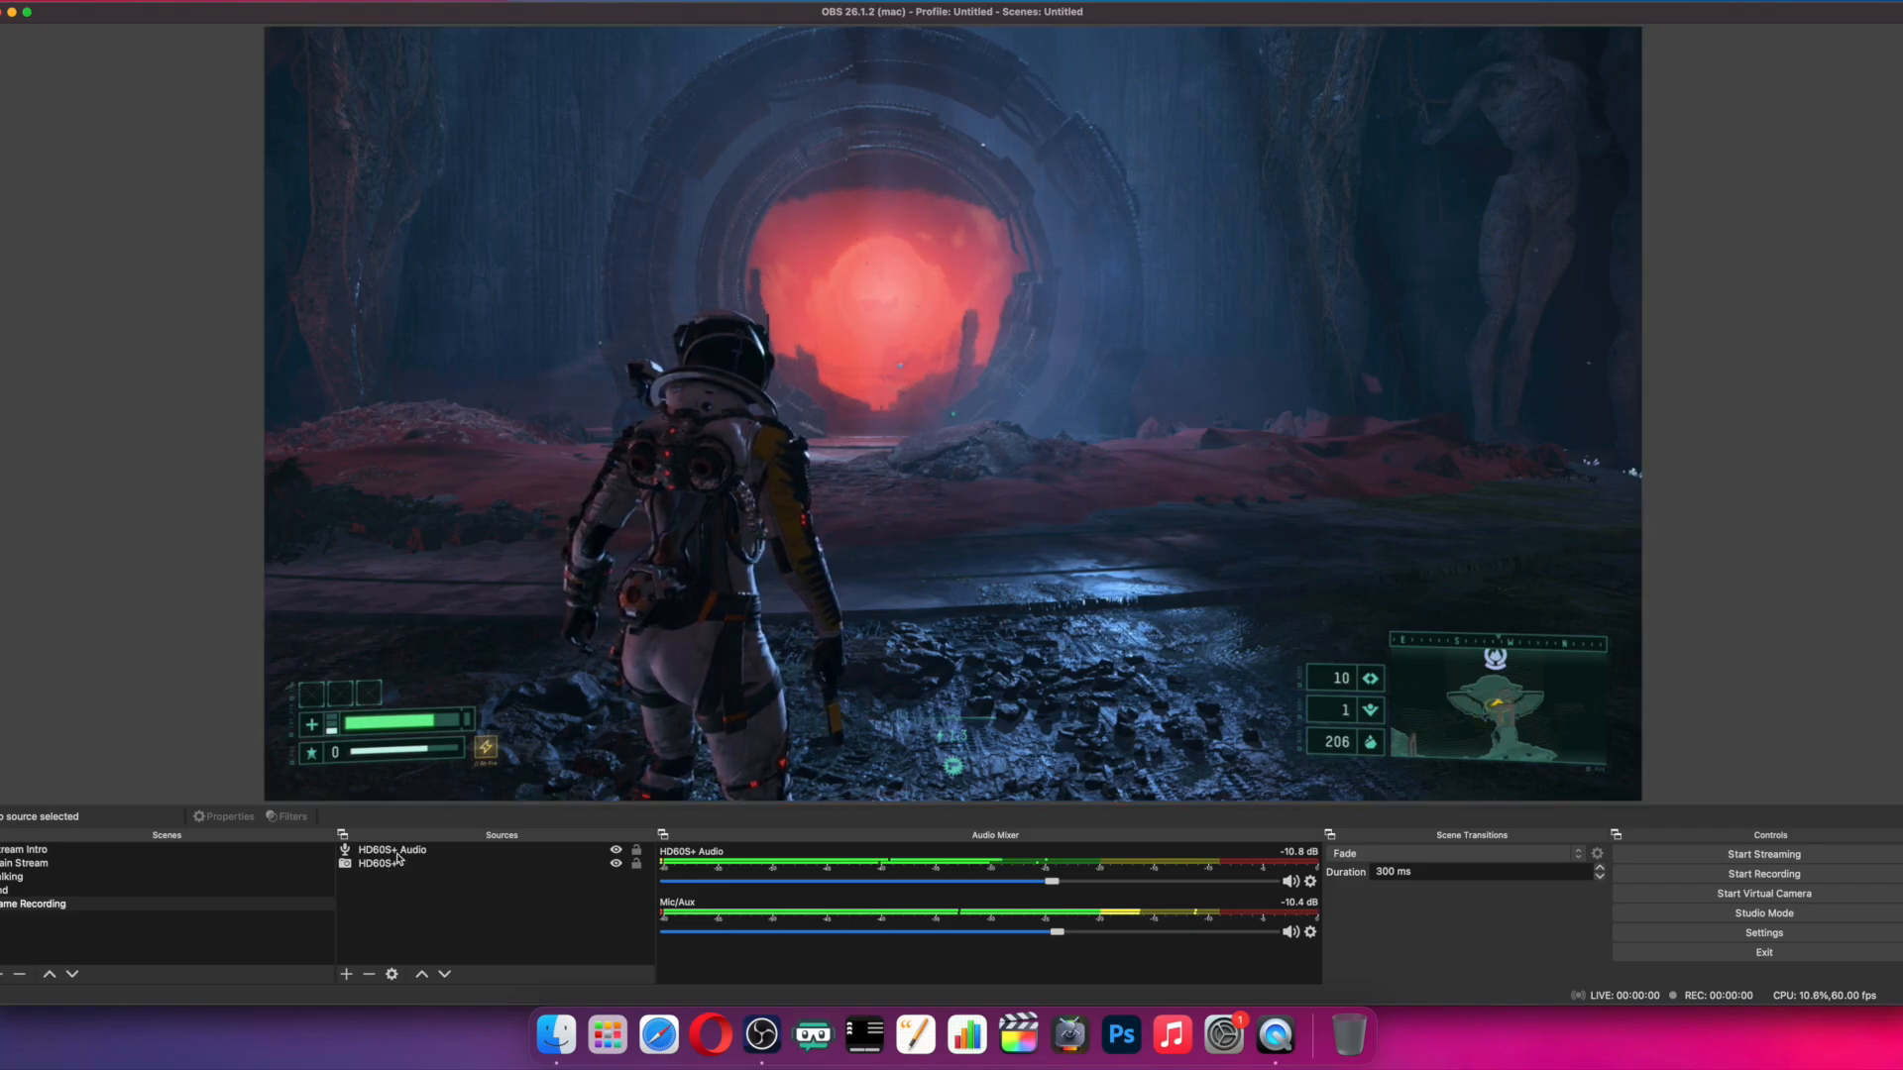
Step: Select the HD60S+ Audio source and open OBS Settings
{"action": "left_click", "coordinate": [388, 850]}
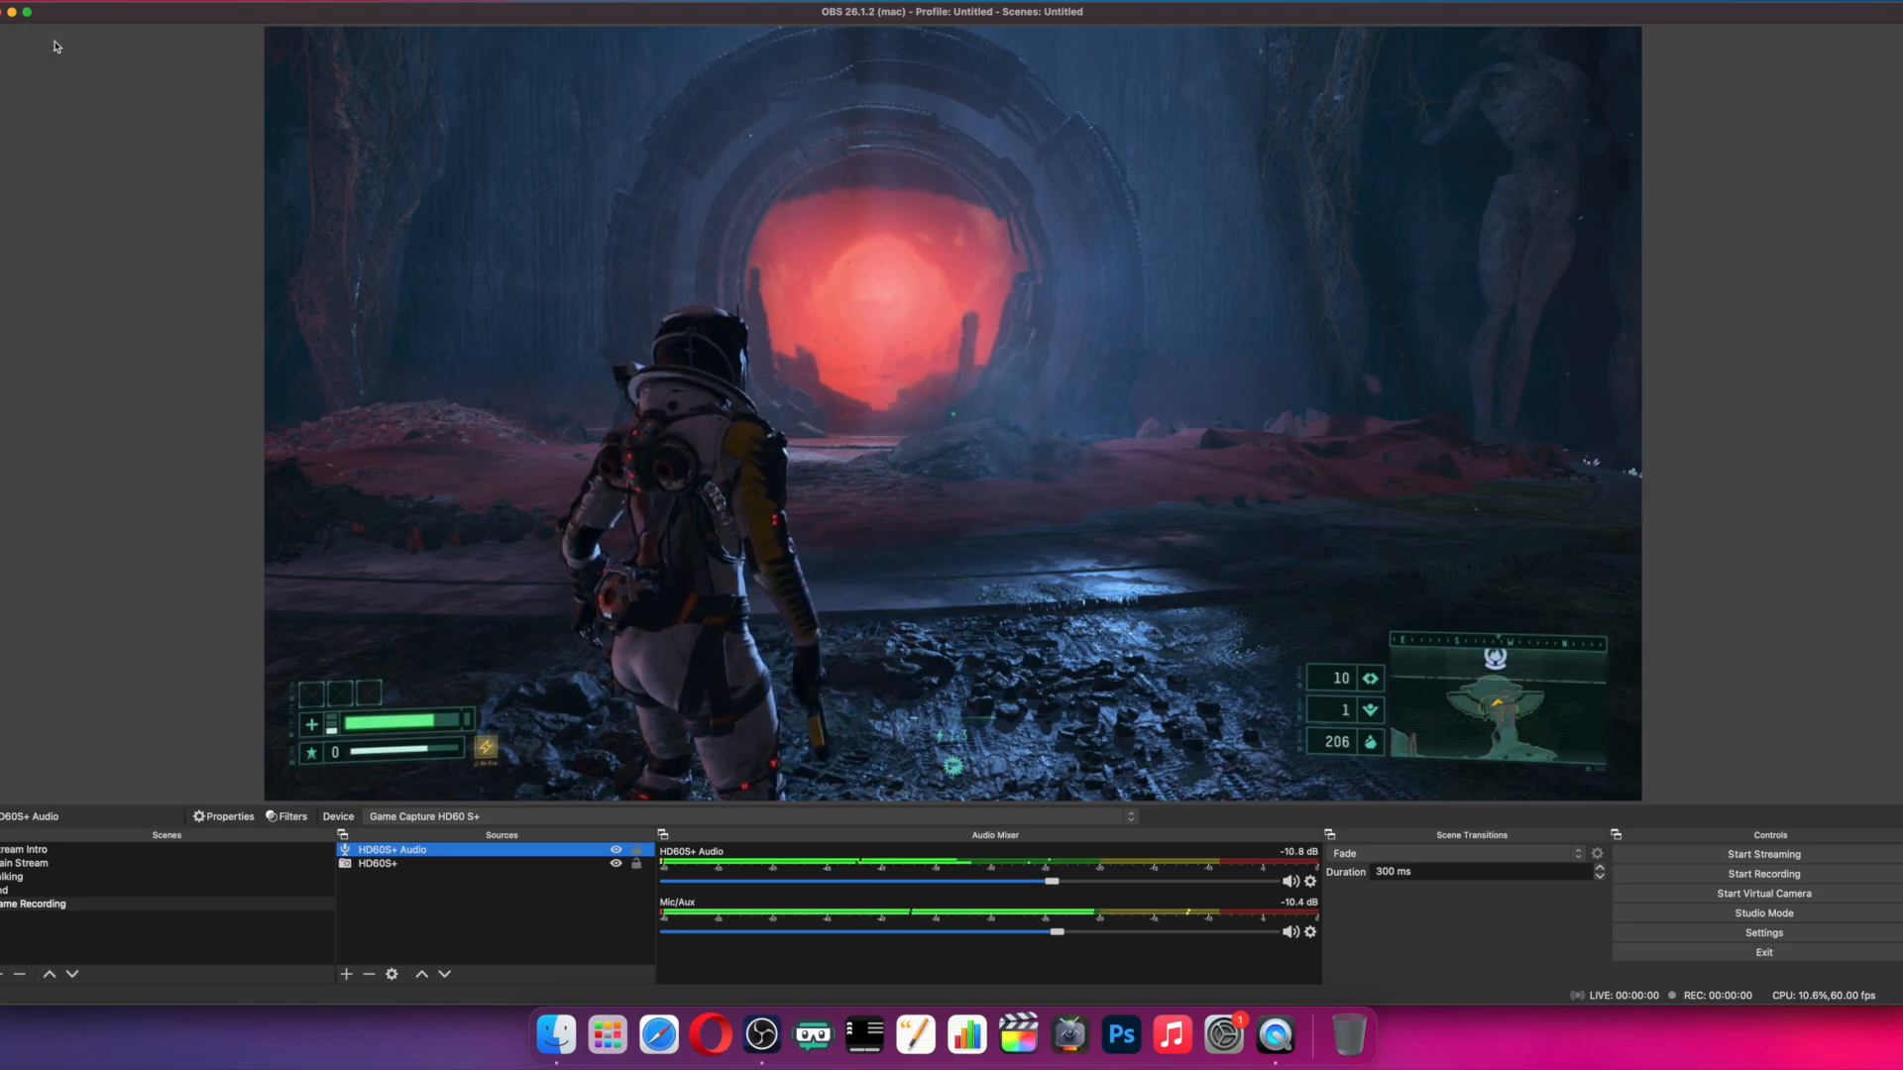
{"action": "left_click", "coordinate": [1764, 933]}
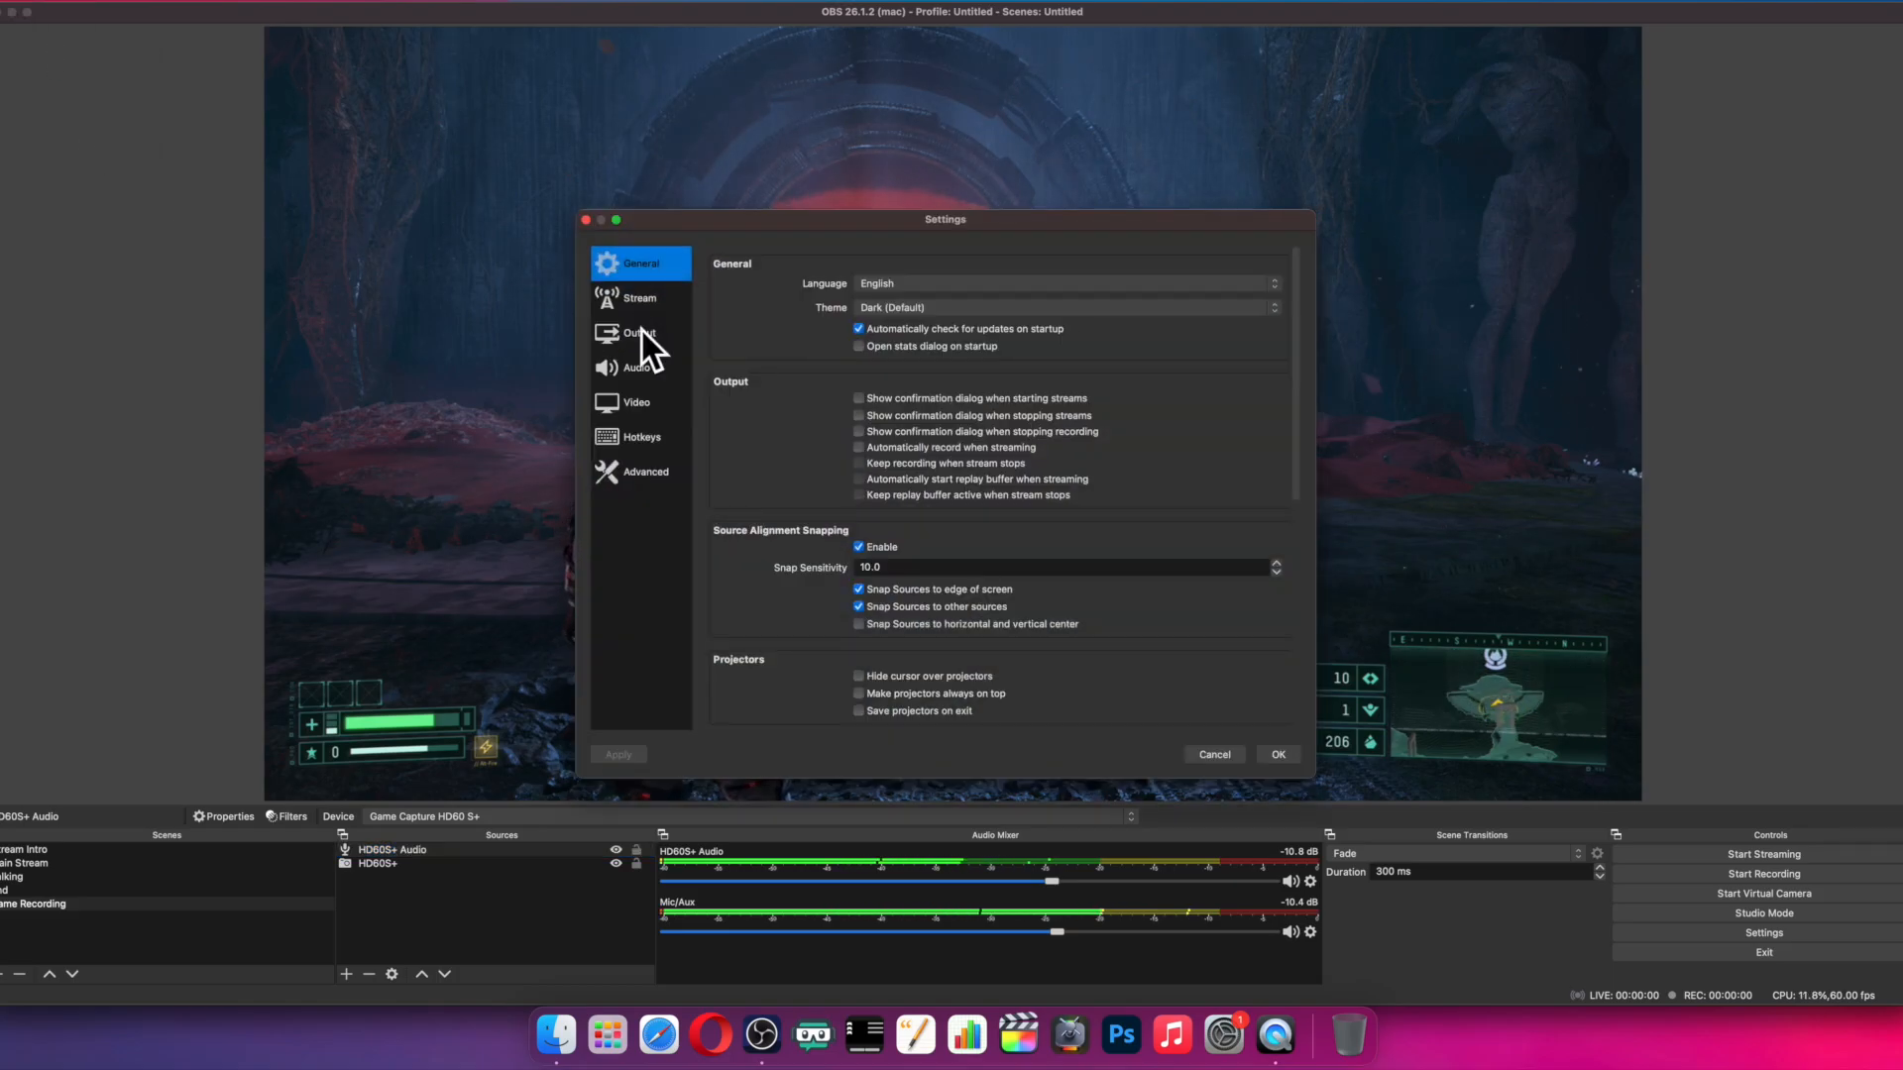
Step: Go to Output's Recording tab and expand the recording Encoder dropdown
{"action": "left_click", "coordinate": [641, 333]}
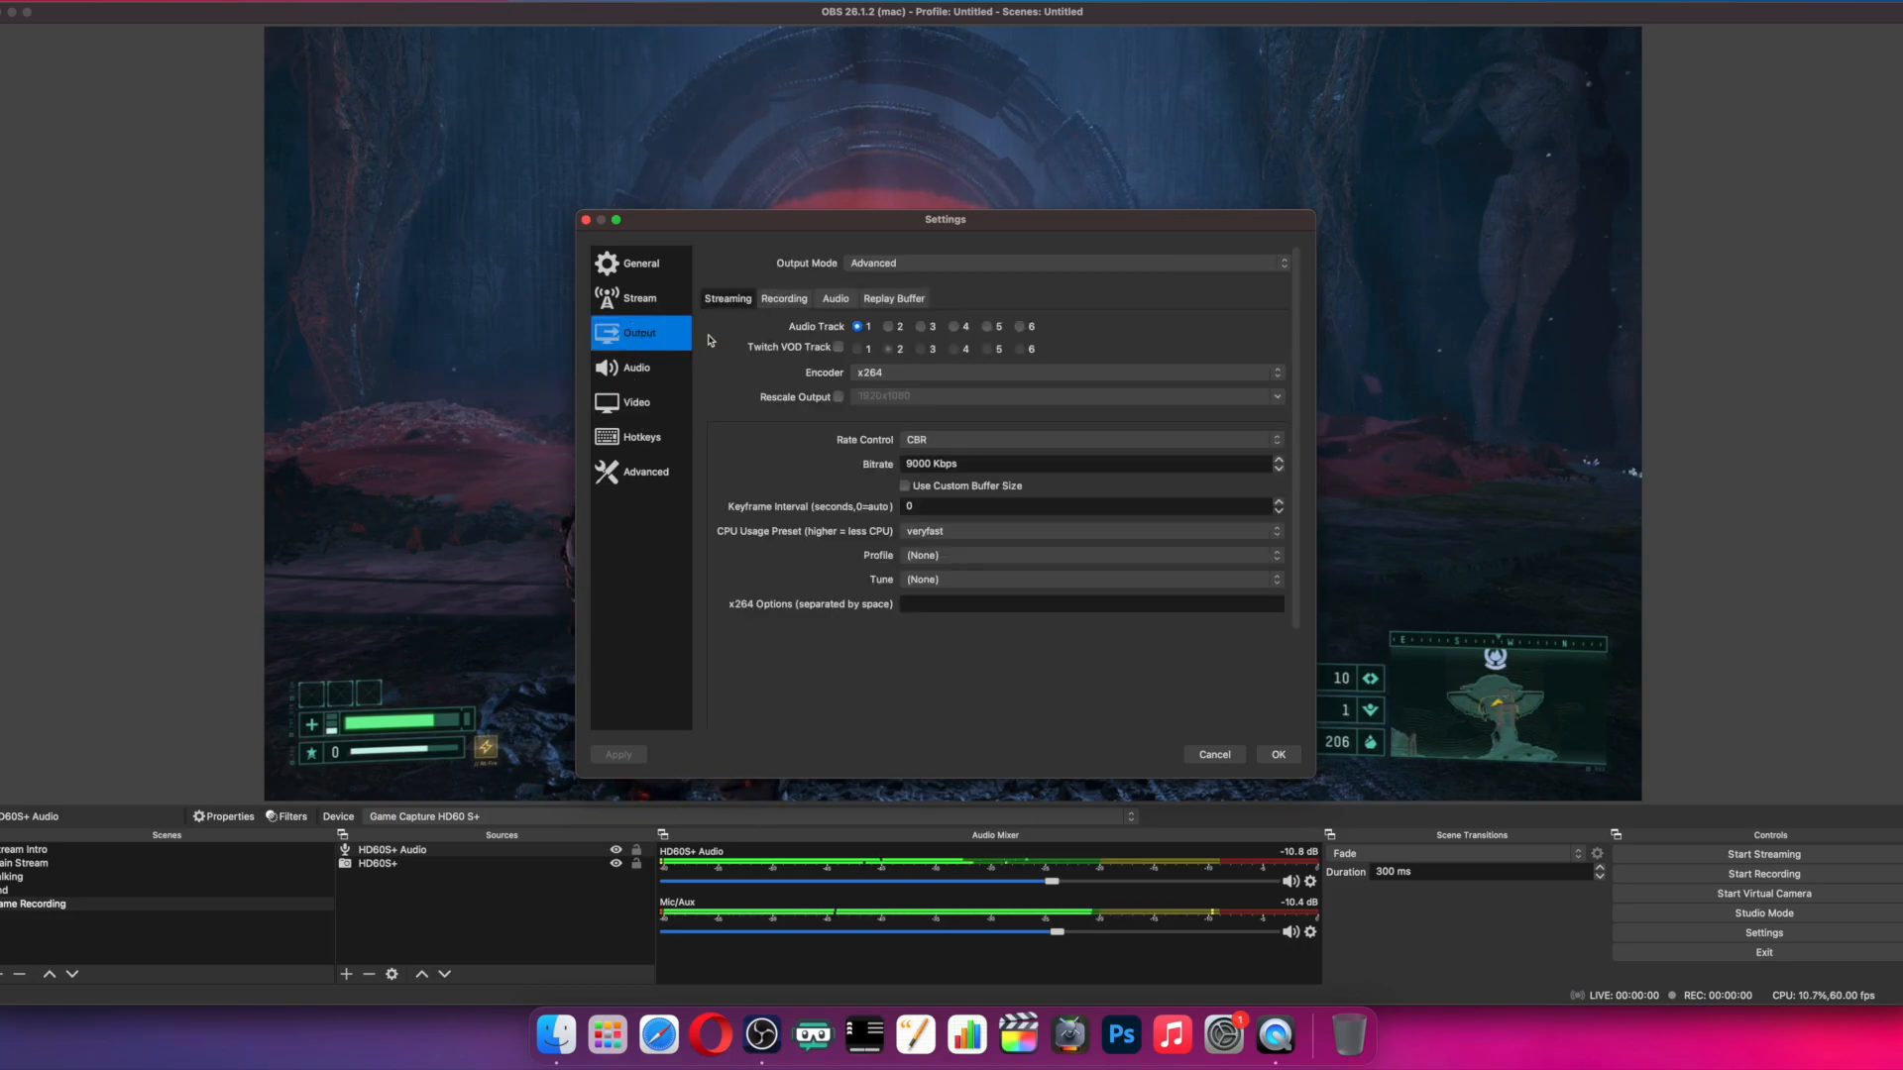
{"action": "left_click", "coordinate": [783, 298]}
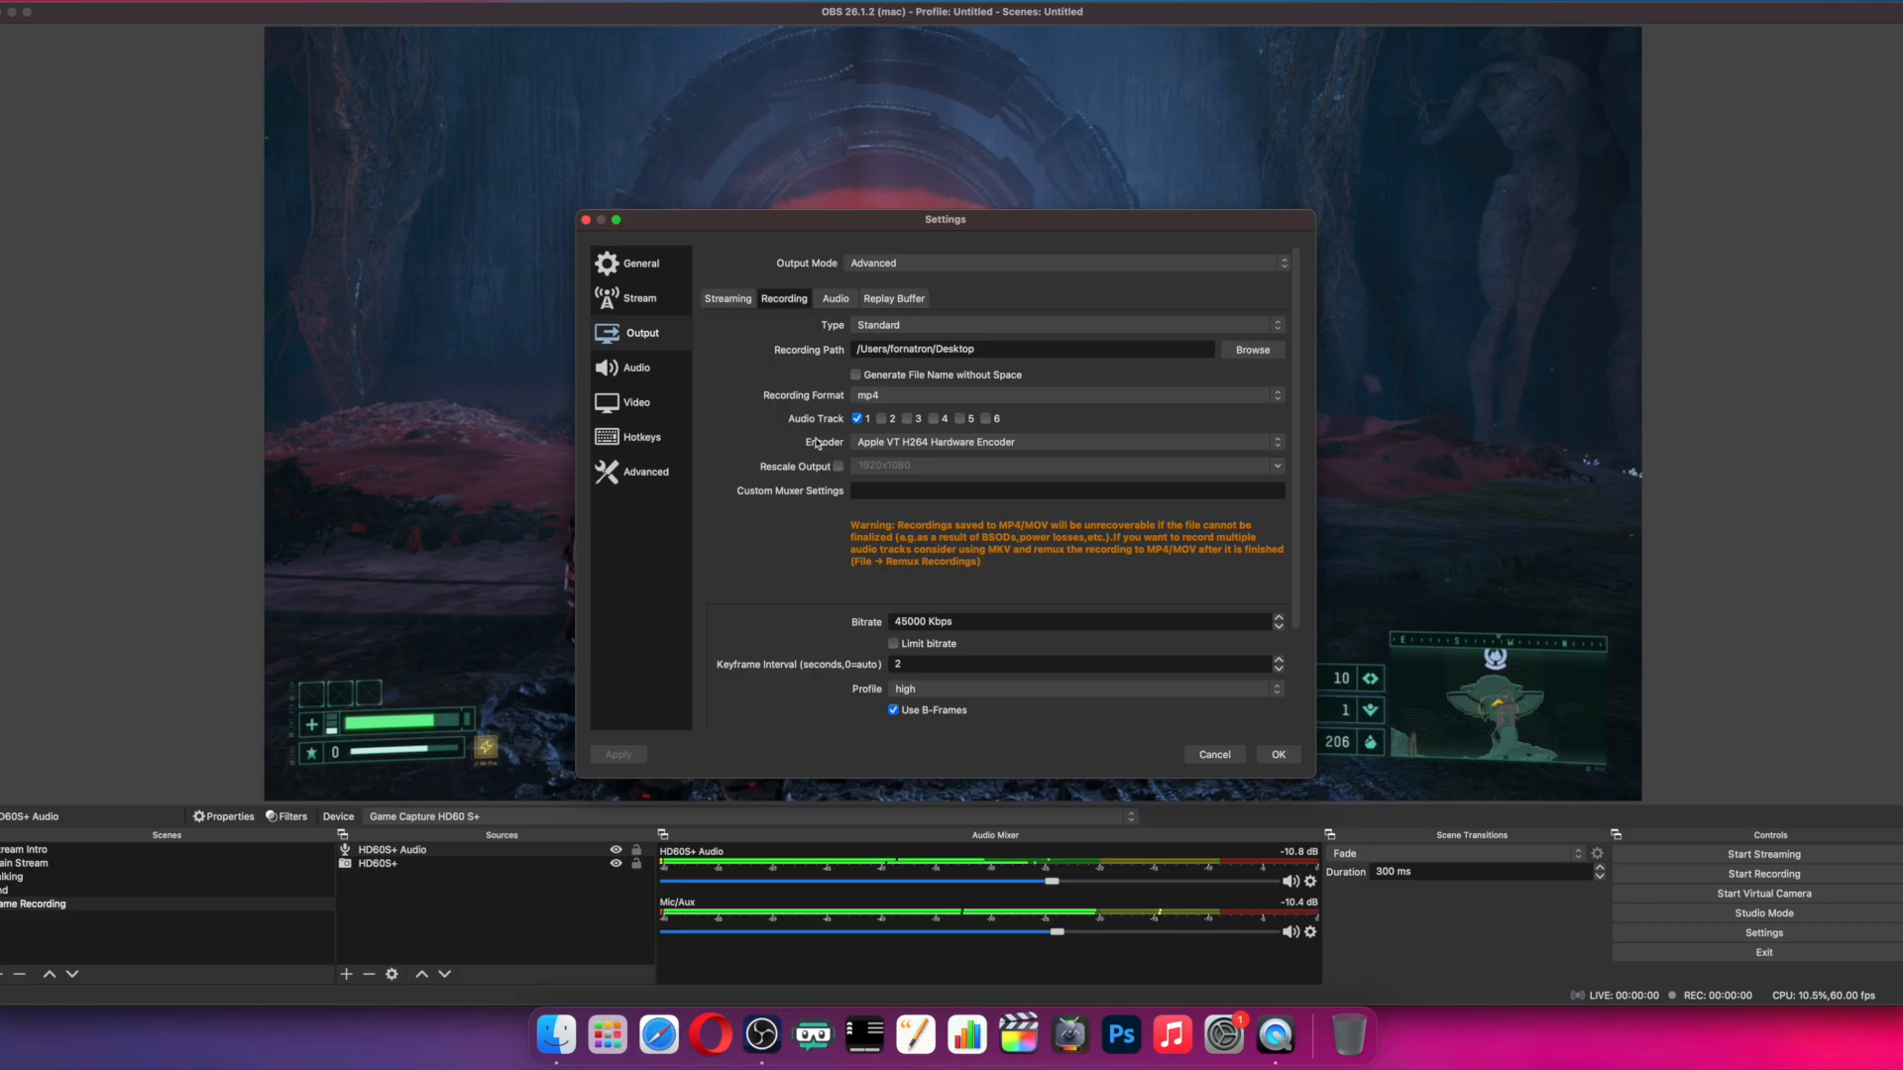
{"action": "left_click", "coordinate": [1065, 442]}
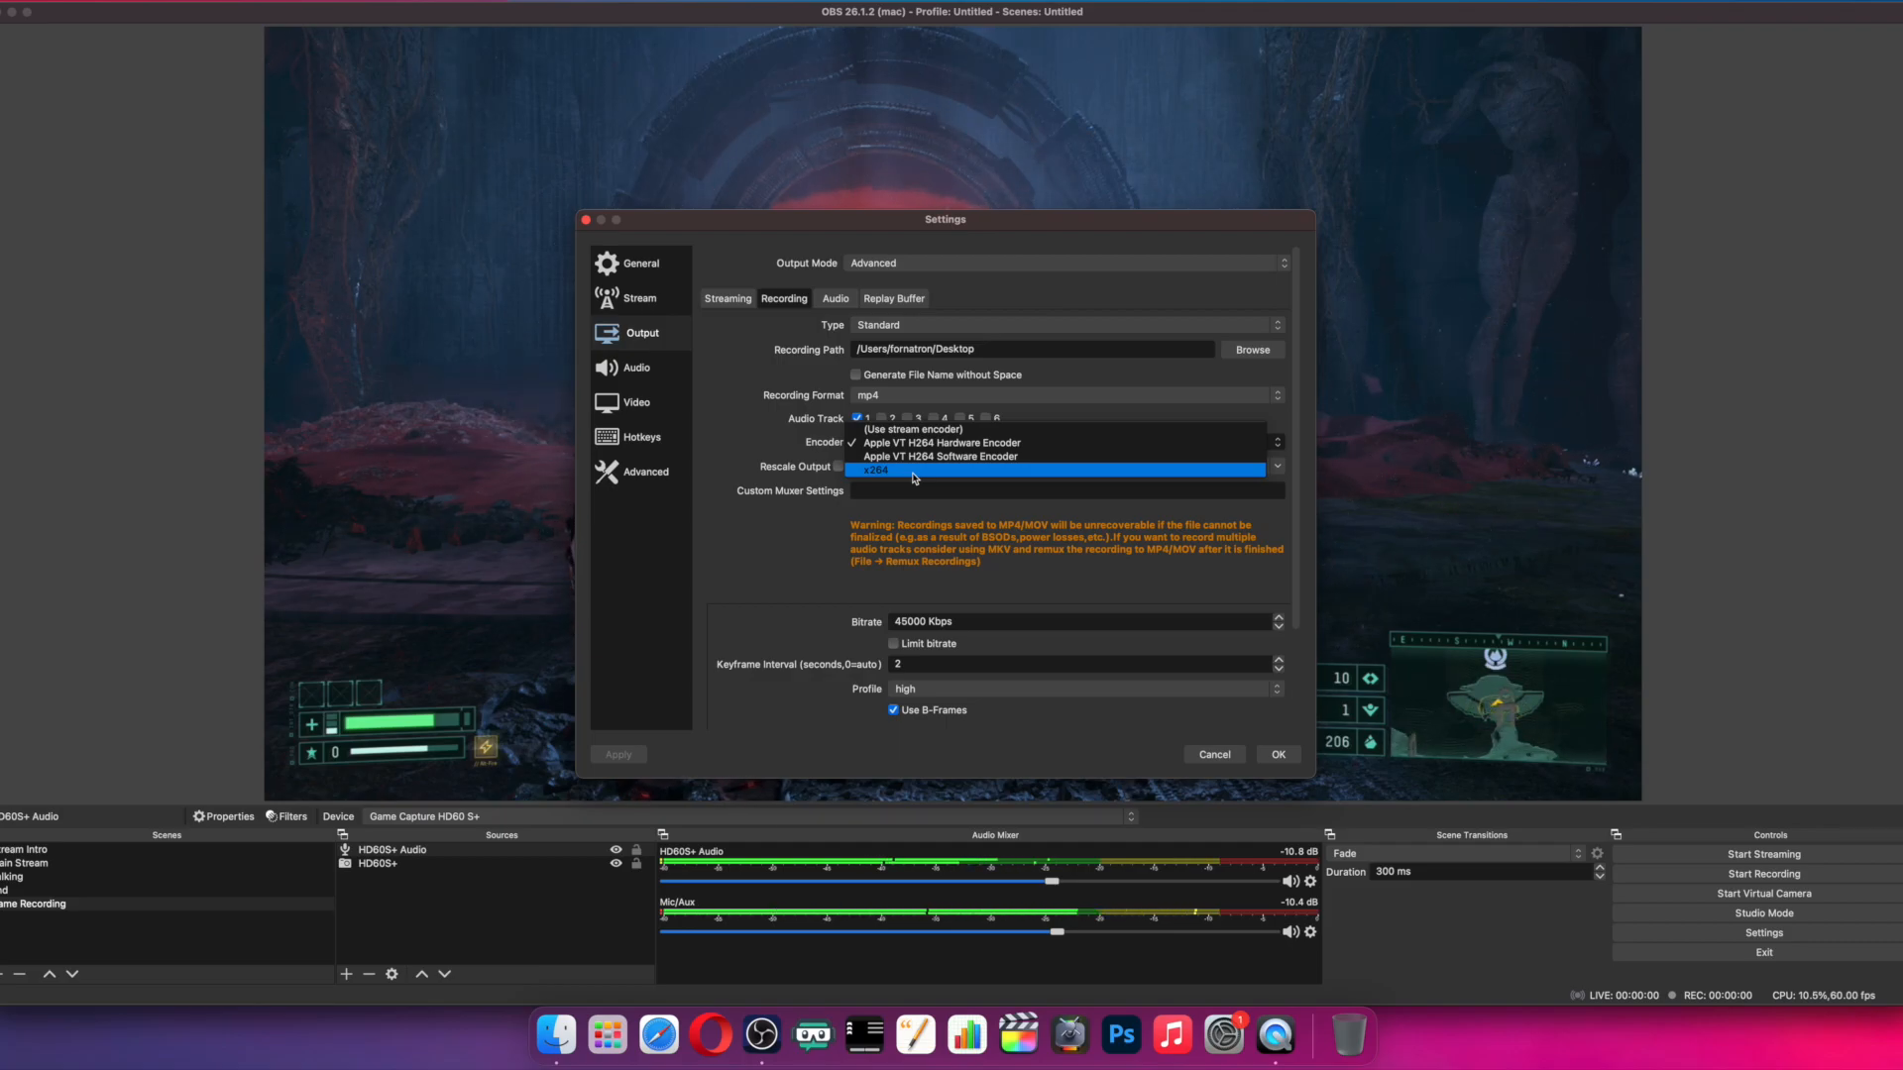
{"action": "mouse_move", "coordinate": [899, 478]}
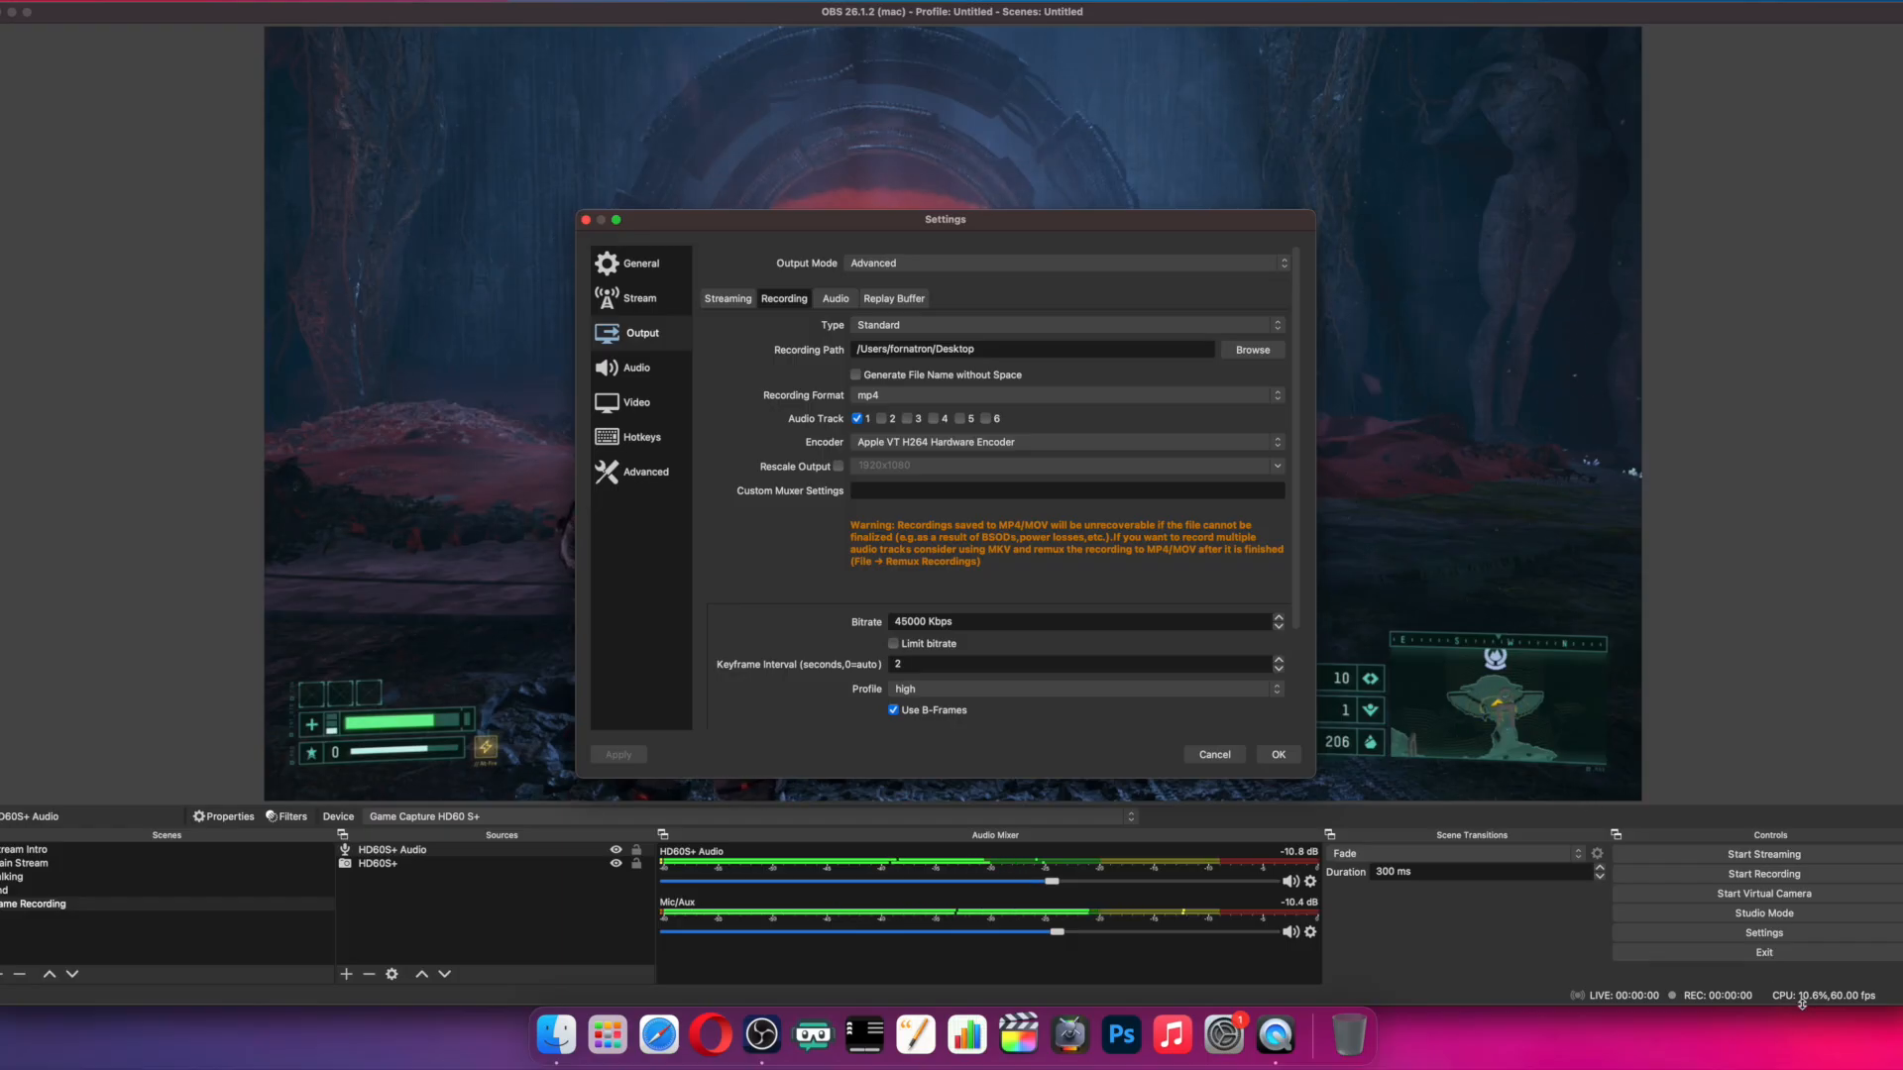
{"action": "mouse_move", "coordinate": [898, 459]}
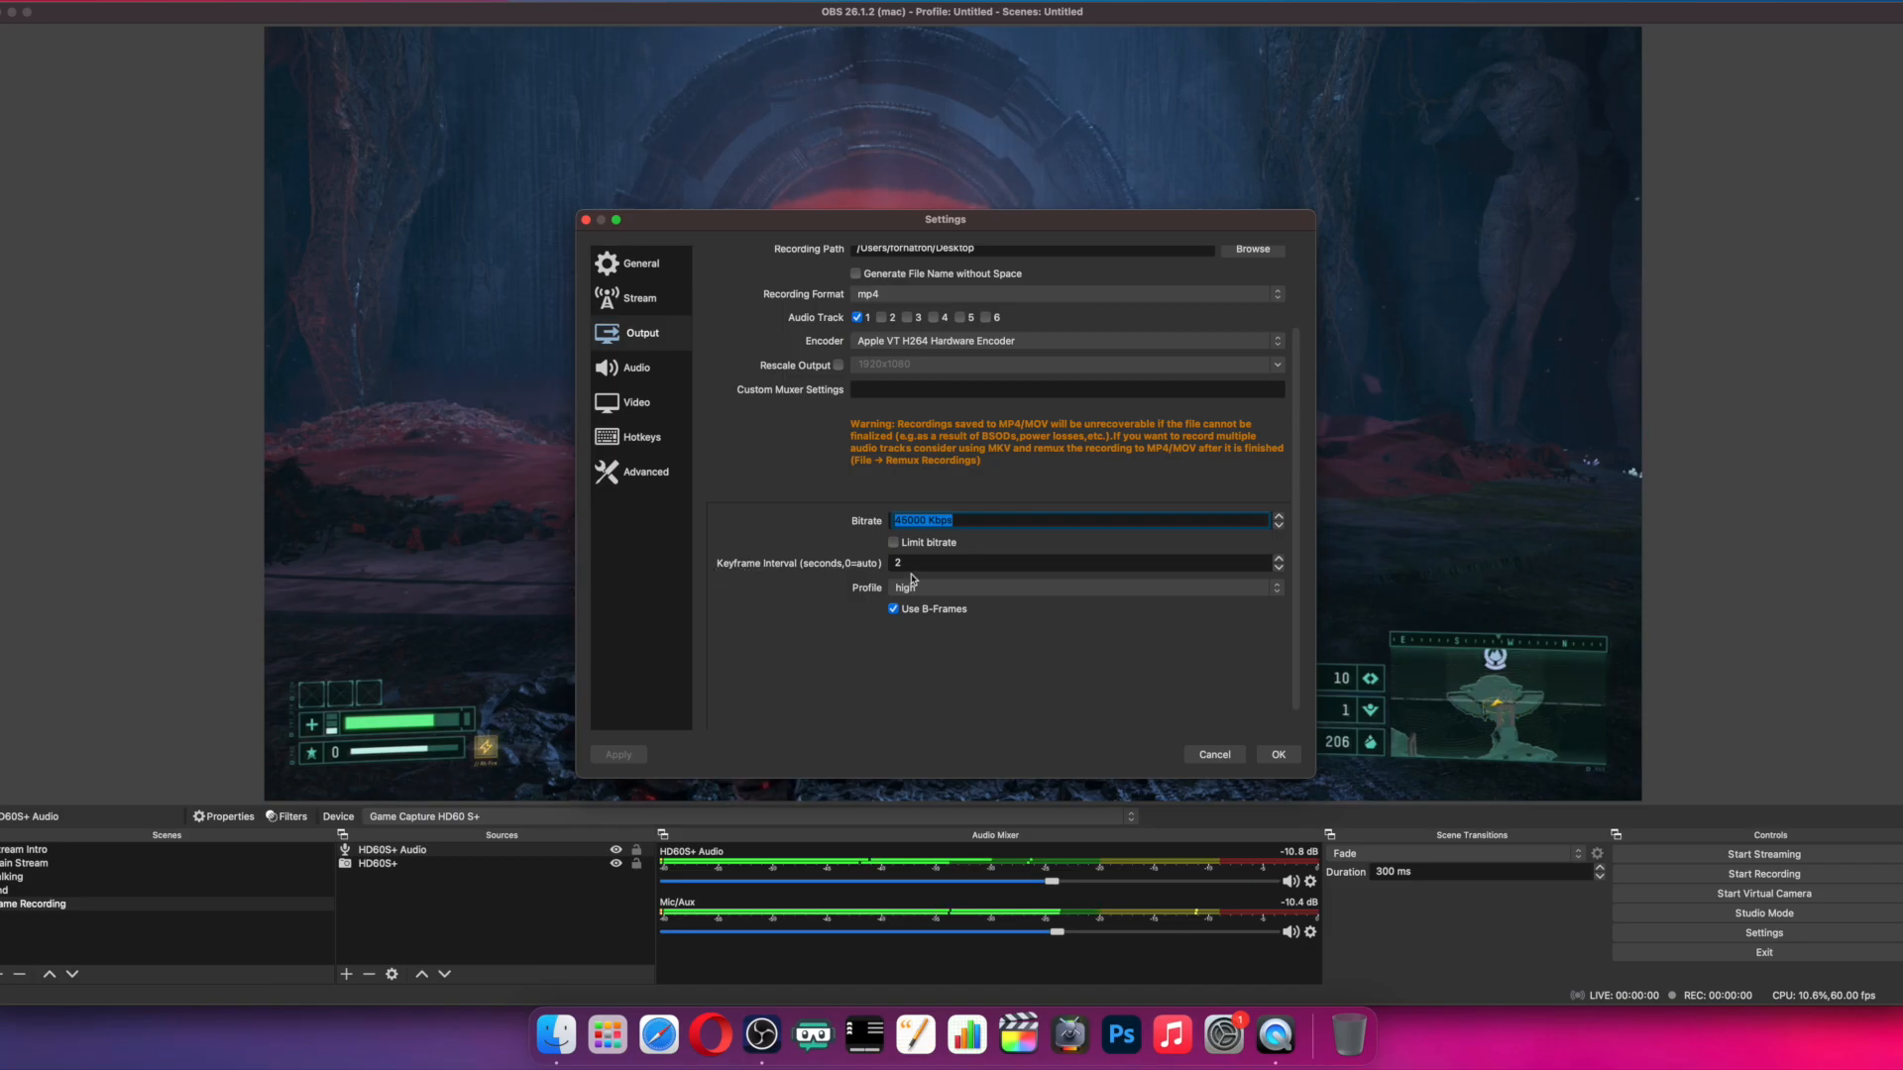
{"action": "mouse_move", "coordinate": [931, 589]}
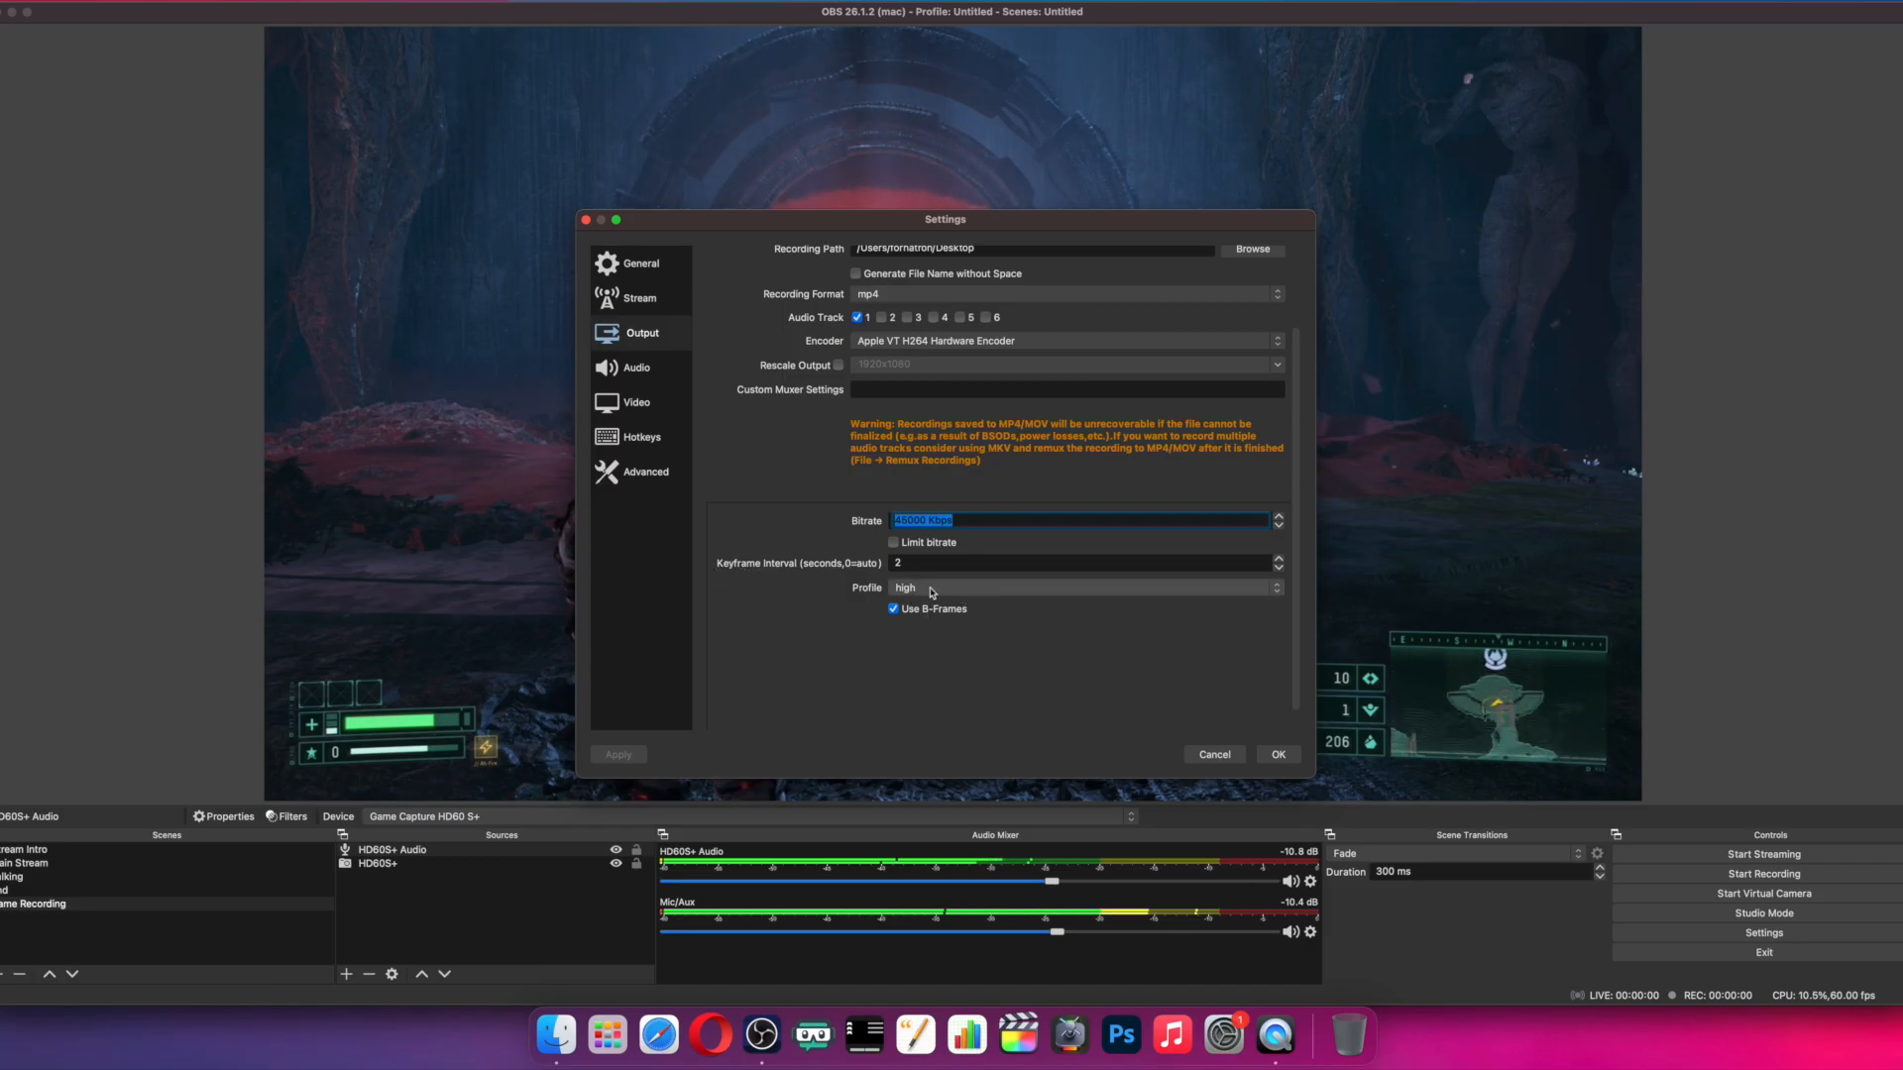